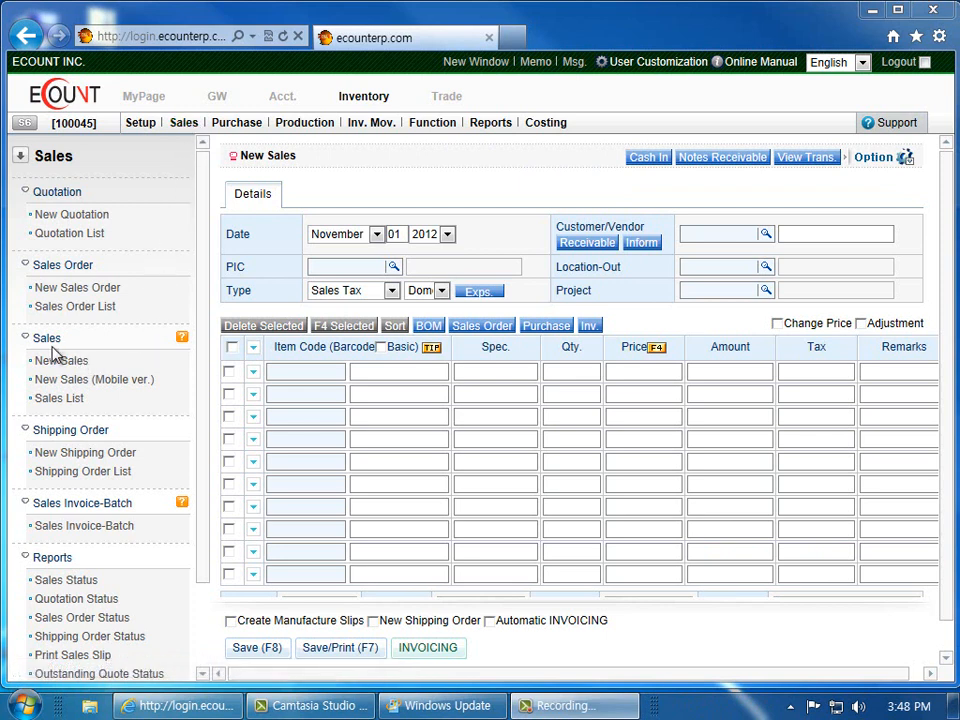
pyautogui.moveTo(61, 360)
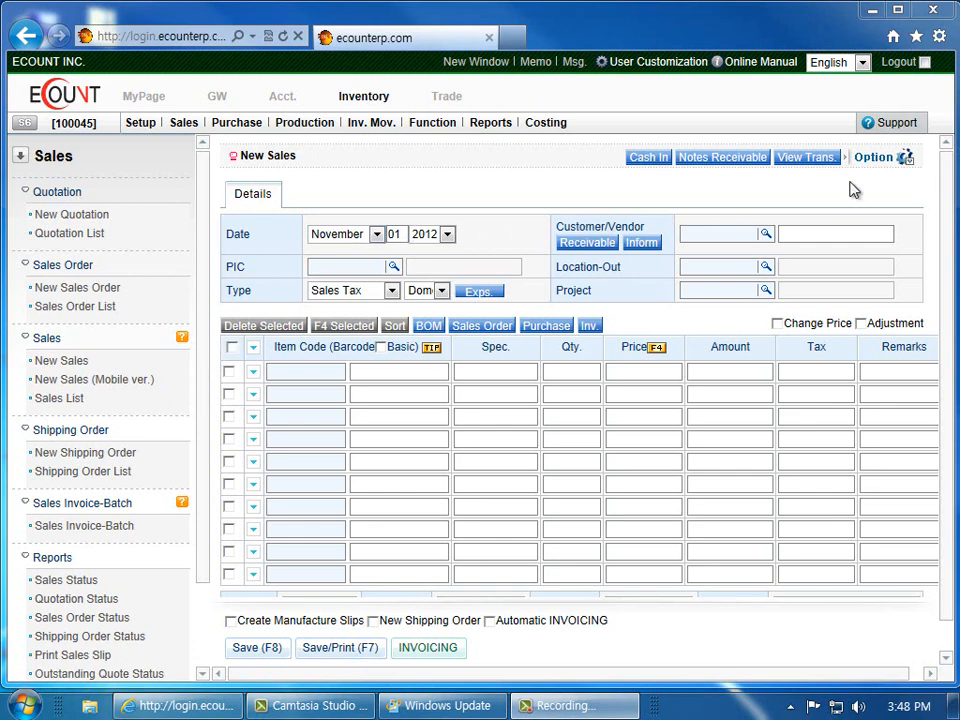
# Step: Open the Ecount Web Upload for sales and view the Foreign Sales column format
pyautogui.click(873, 157)
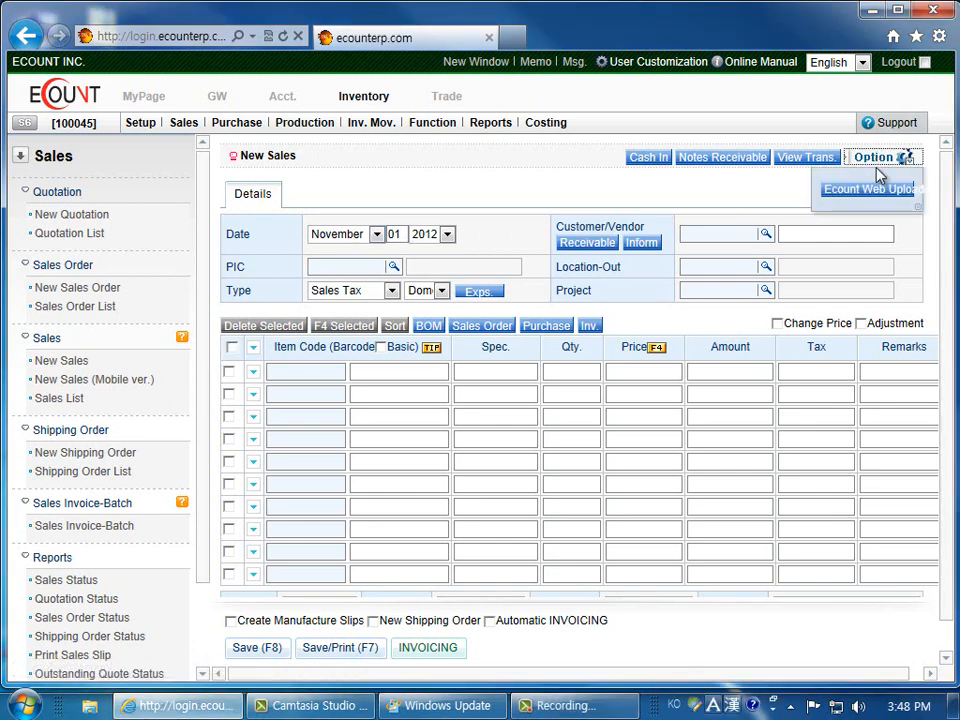
pyautogui.click(868, 189)
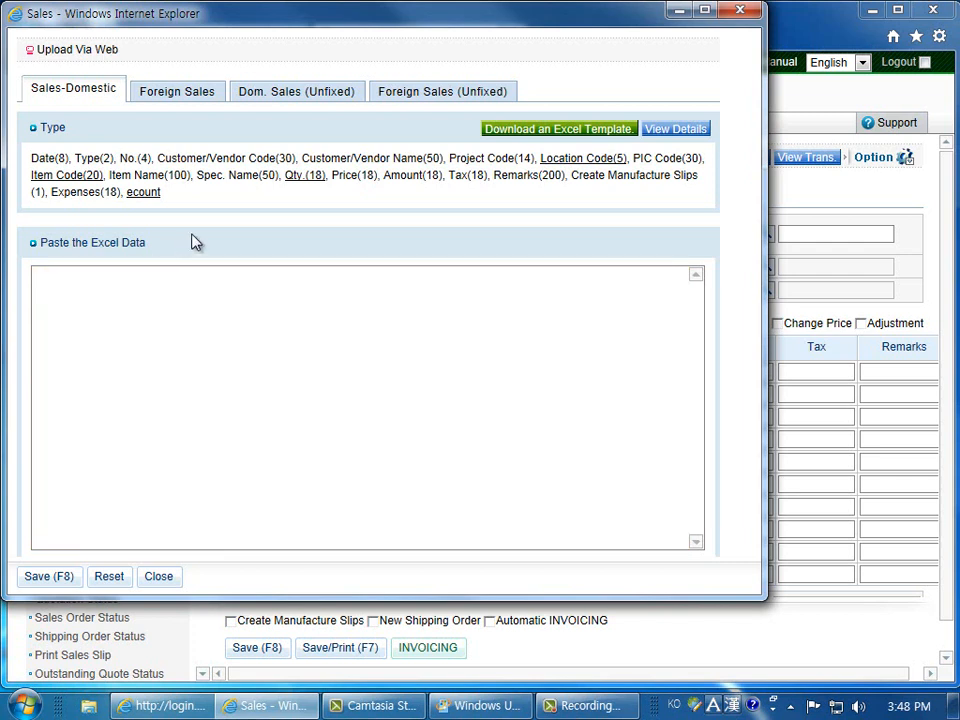
pyautogui.moveTo(560, 137)
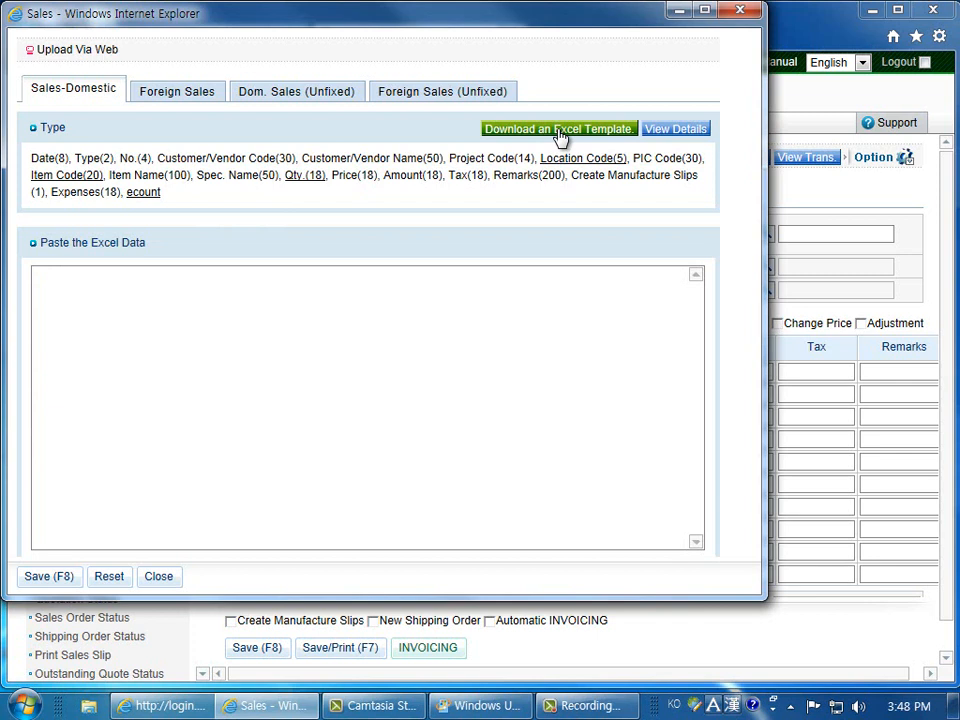
pyautogui.moveTo(315, 238)
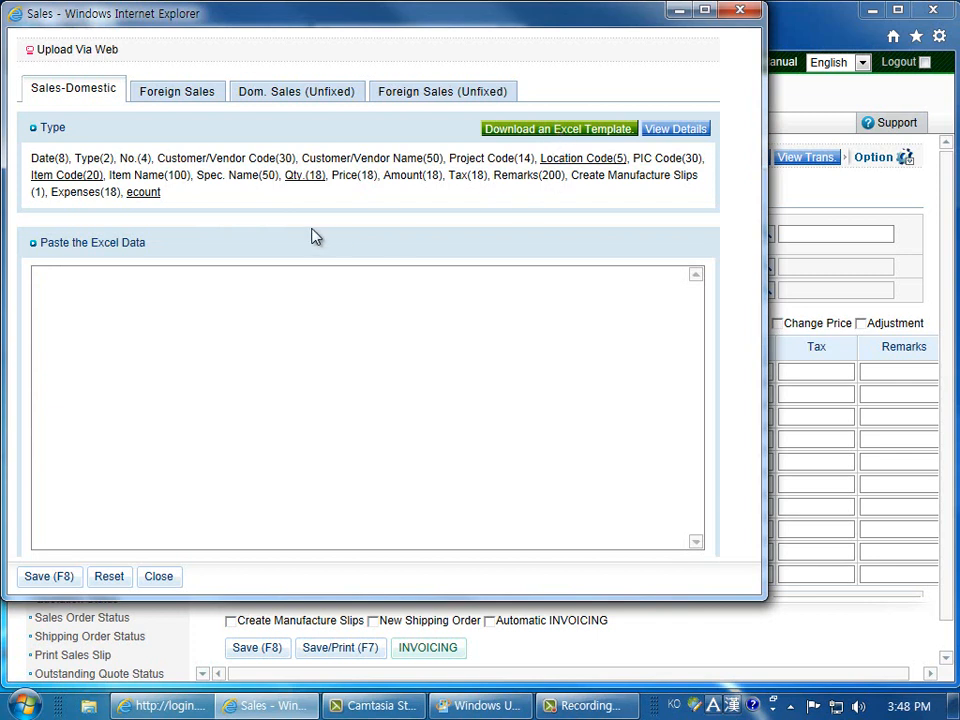
pyautogui.moveTo(50, 150)
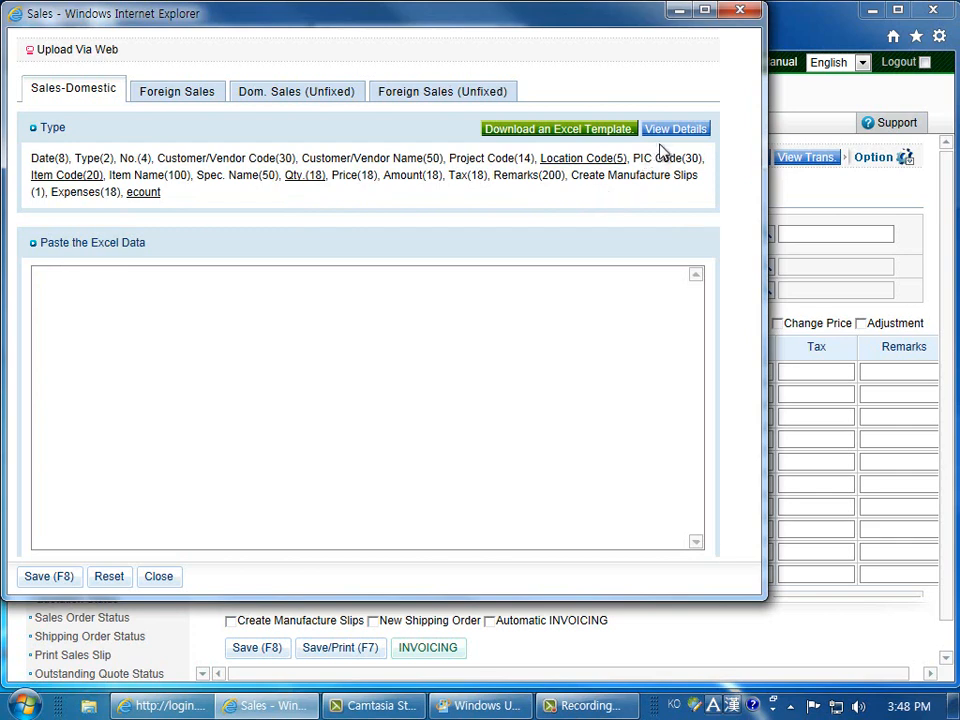
pyautogui.click(676, 128)
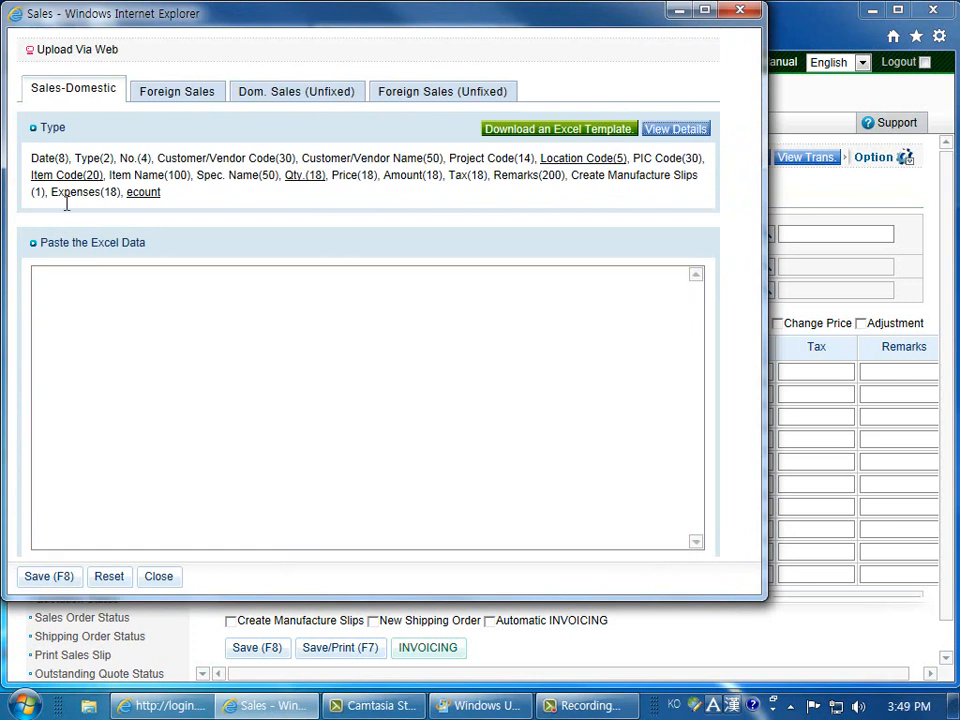
pyautogui.moveTo(72, 95)
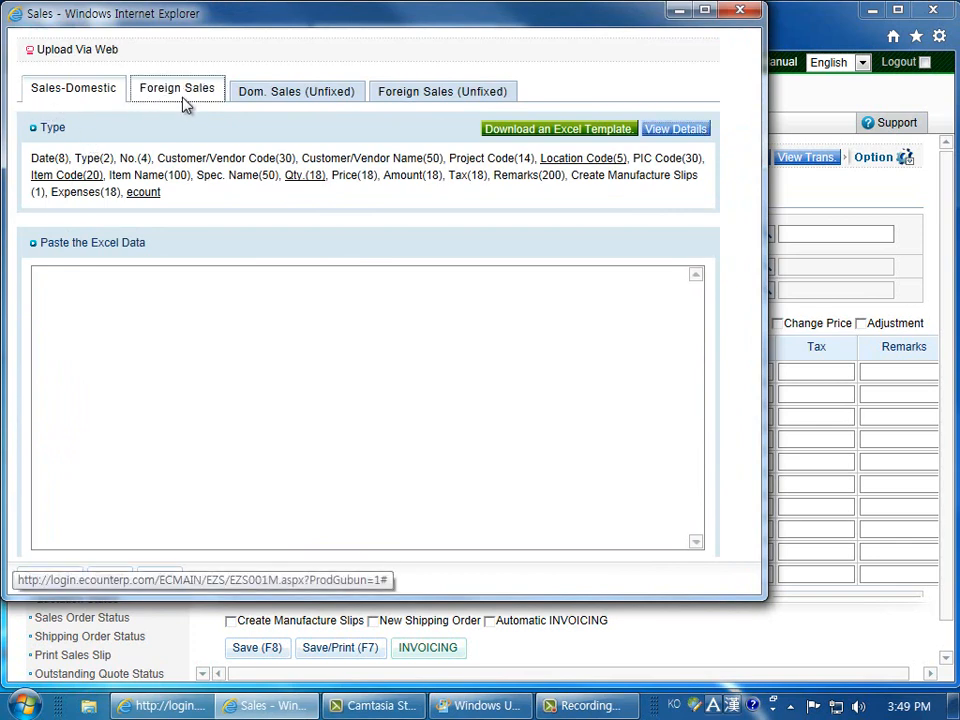
pyautogui.click(177, 91)
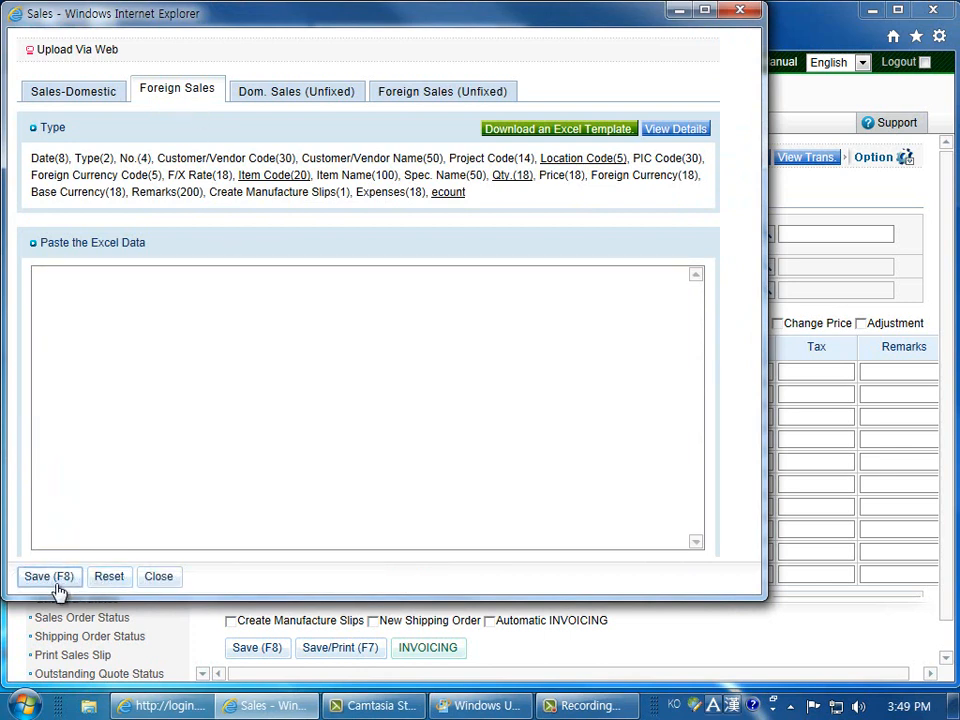
pyautogui.moveTo(159, 576)
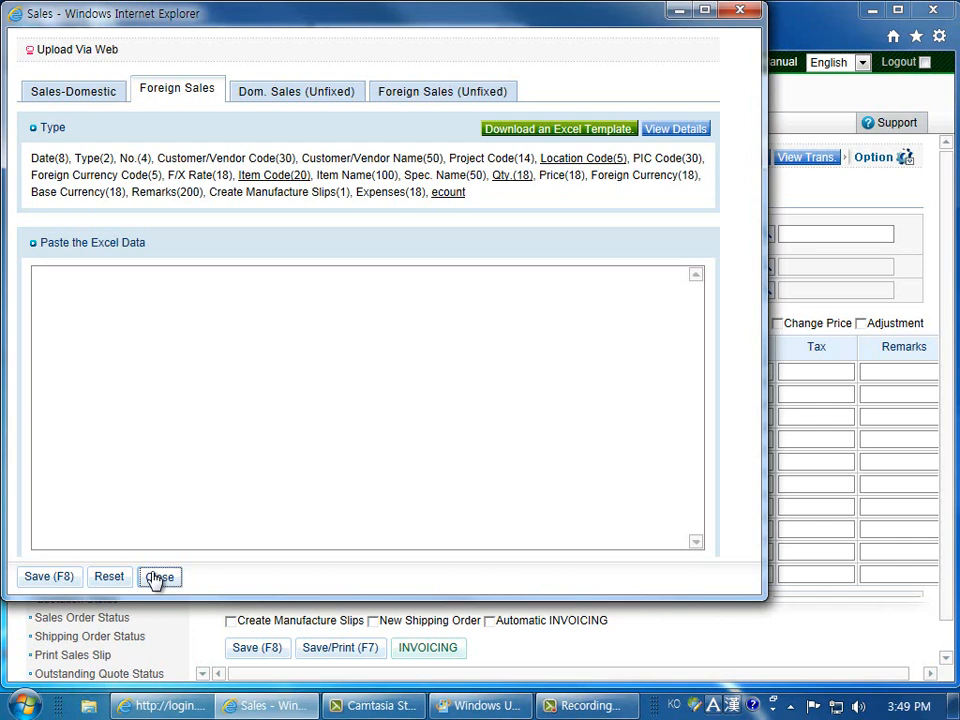
# Step: Close the upload window and set customer Amazon, Inc. and location-out 5001 LA Branch
pyautogui.click(159, 577)
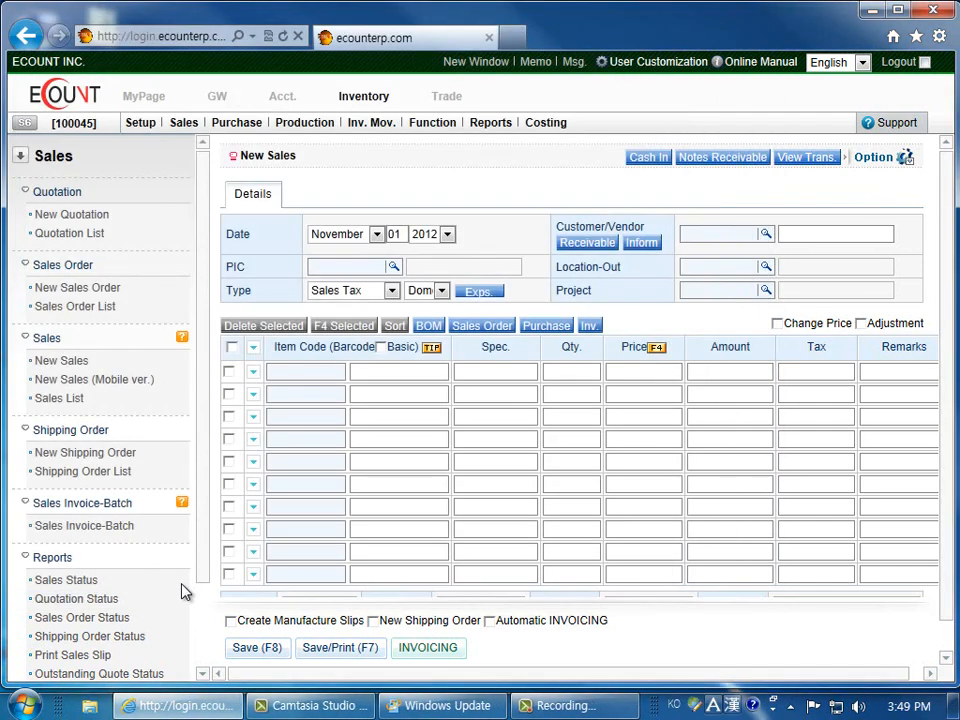
pyautogui.click(305, 551)
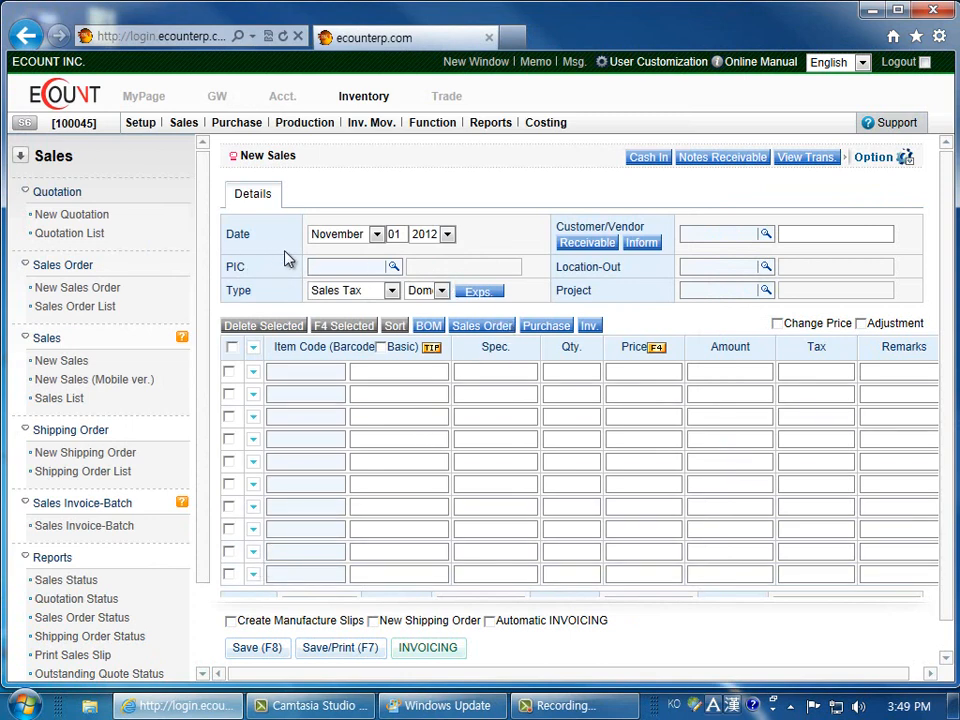
pyautogui.moveTo(456, 258)
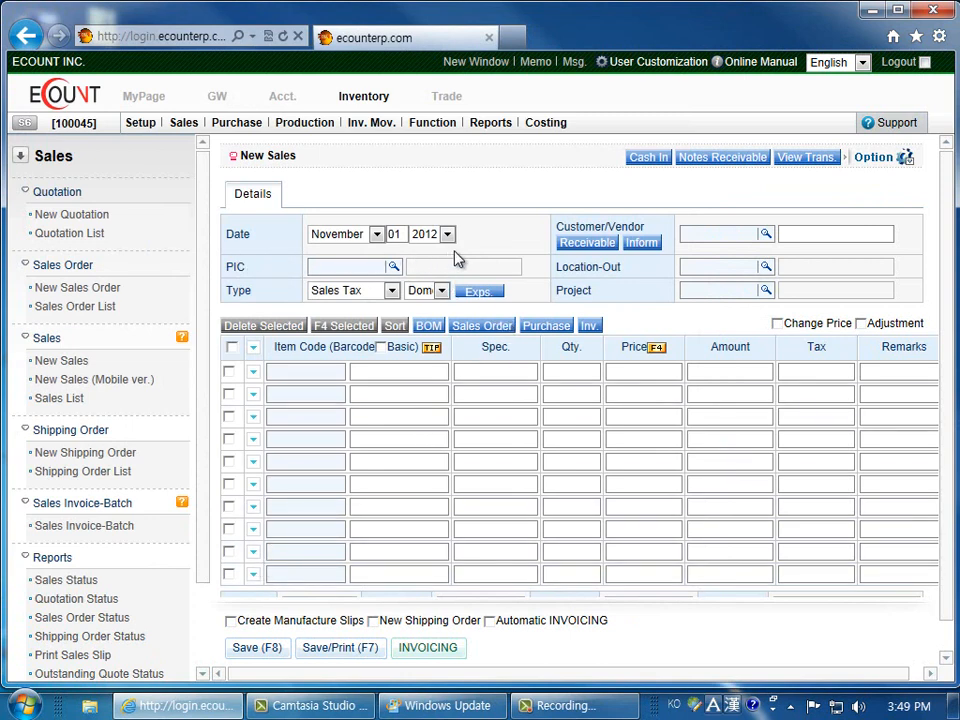
pyautogui.click(720, 233)
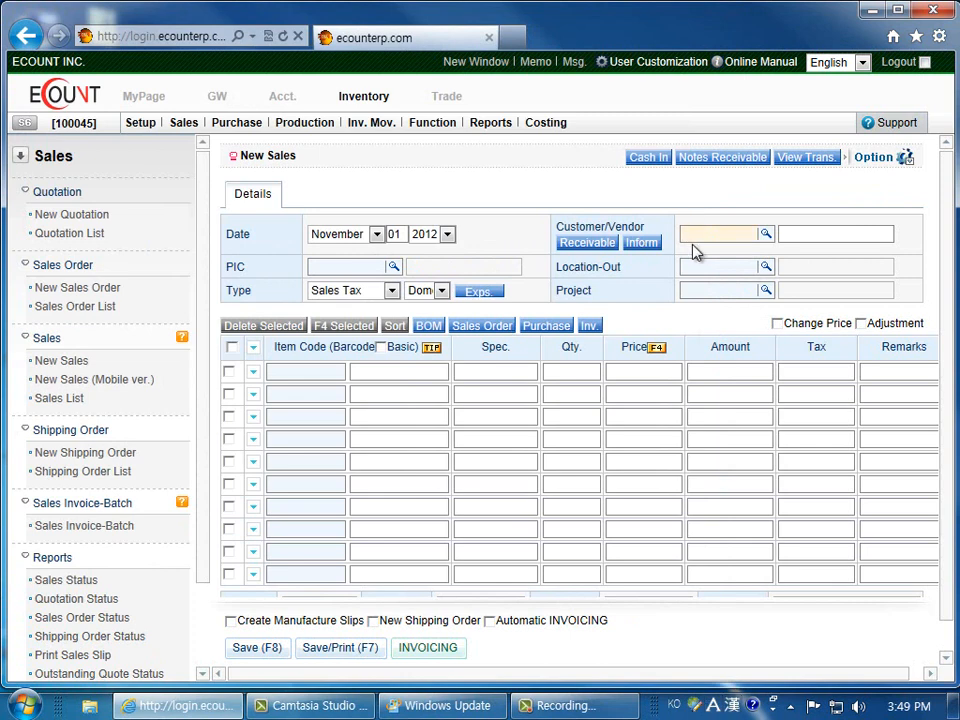
pyautogui.write('amazon')
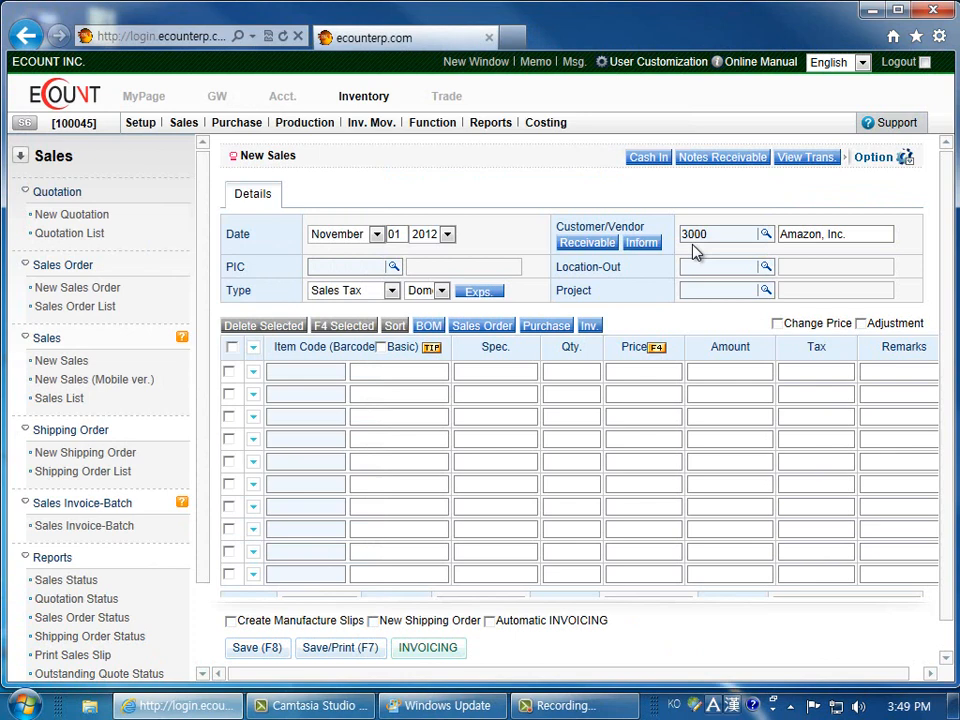
pyautogui.click(718, 266)
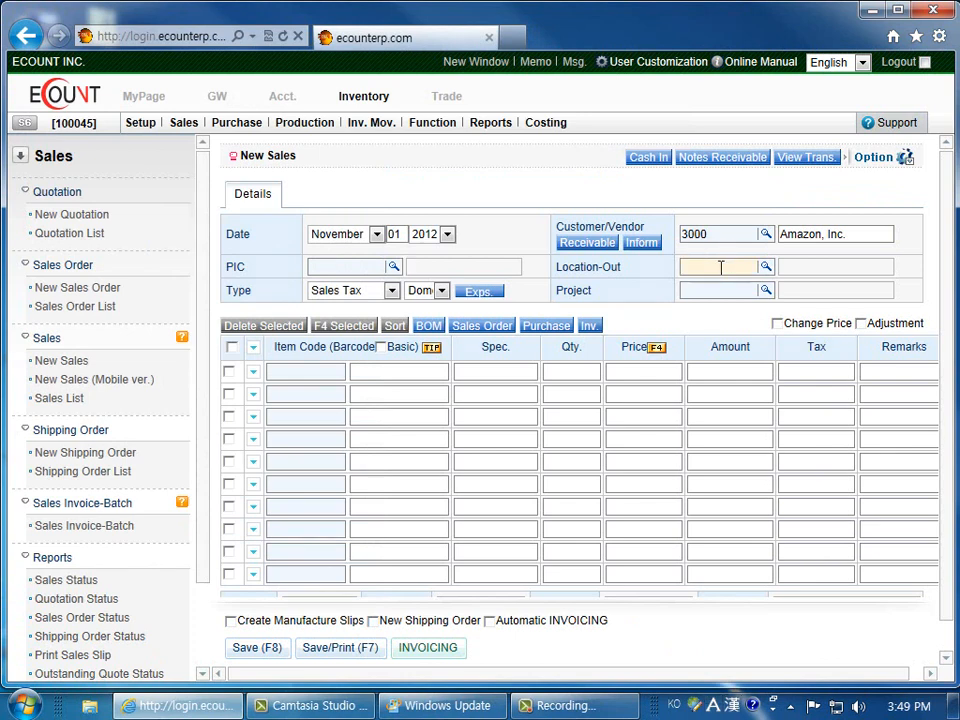
pyautogui.write('5001')
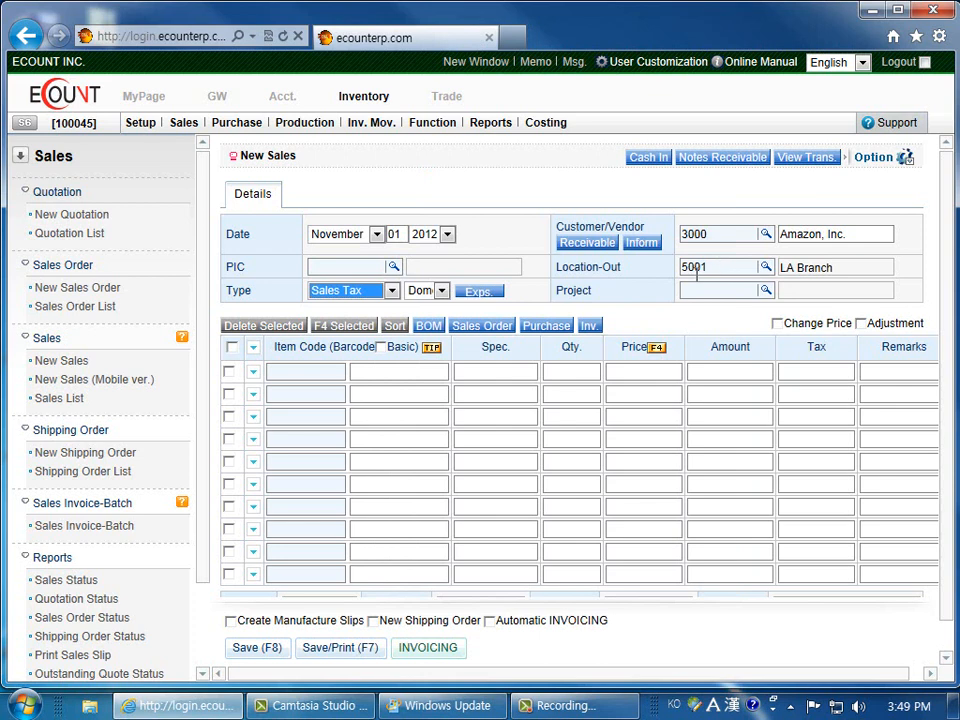
pyautogui.click(391, 290)
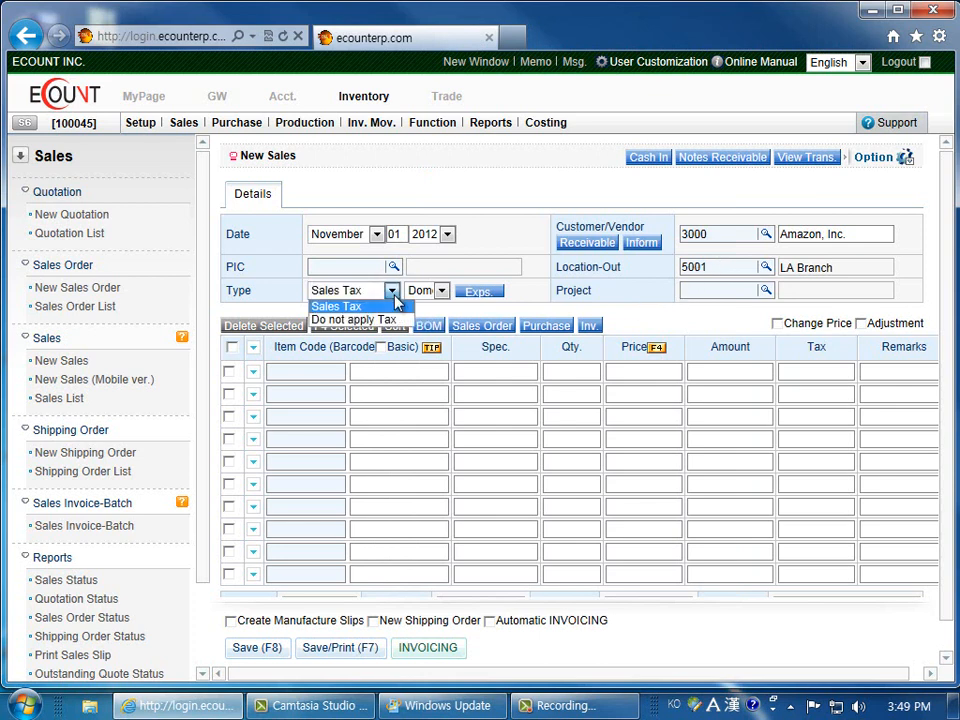
pyautogui.click(336, 305)
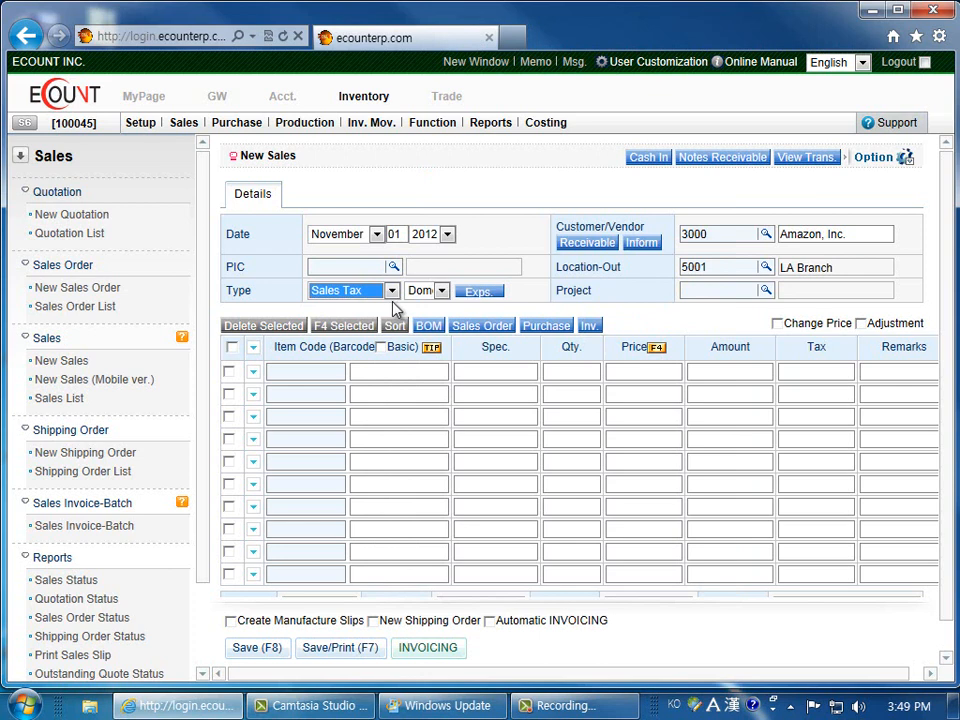
pyautogui.click(442, 290)
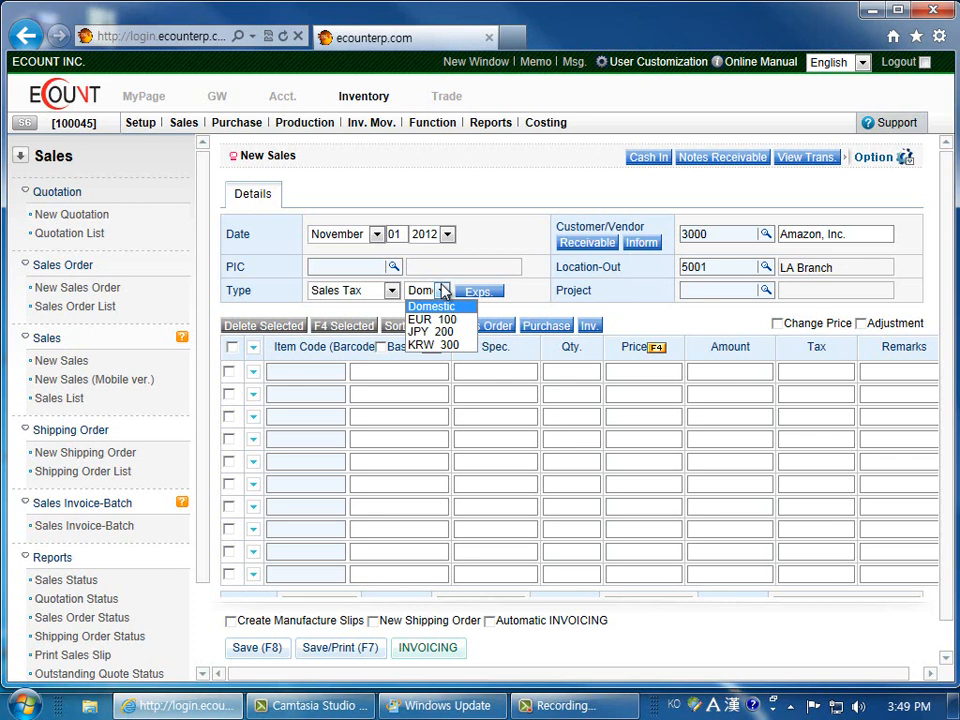
pyautogui.click(429, 306)
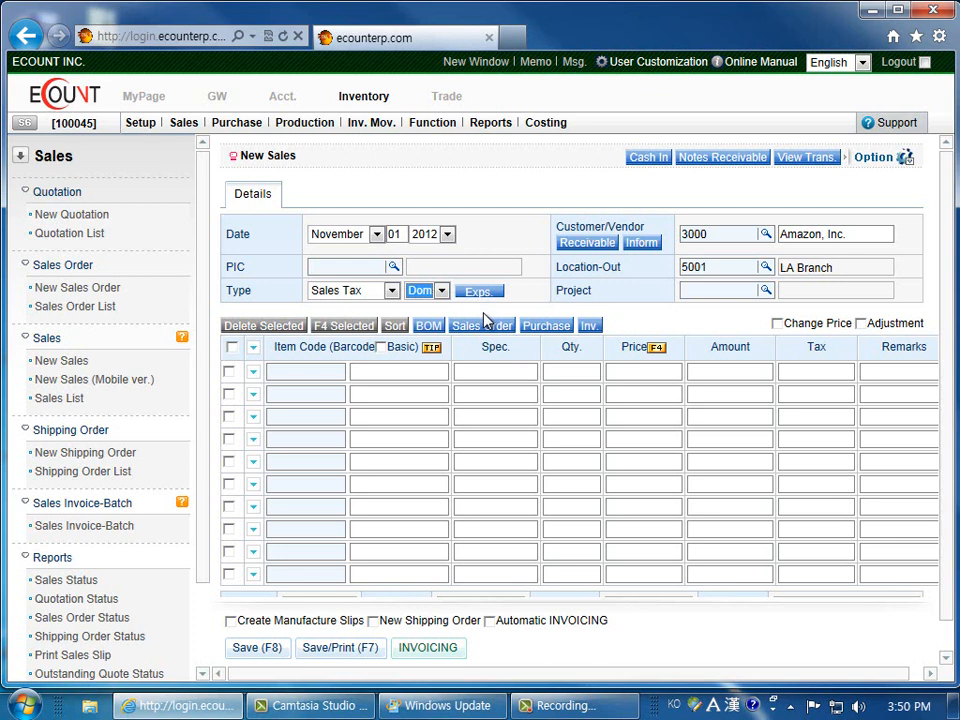
pyautogui.moveTo(491, 312)
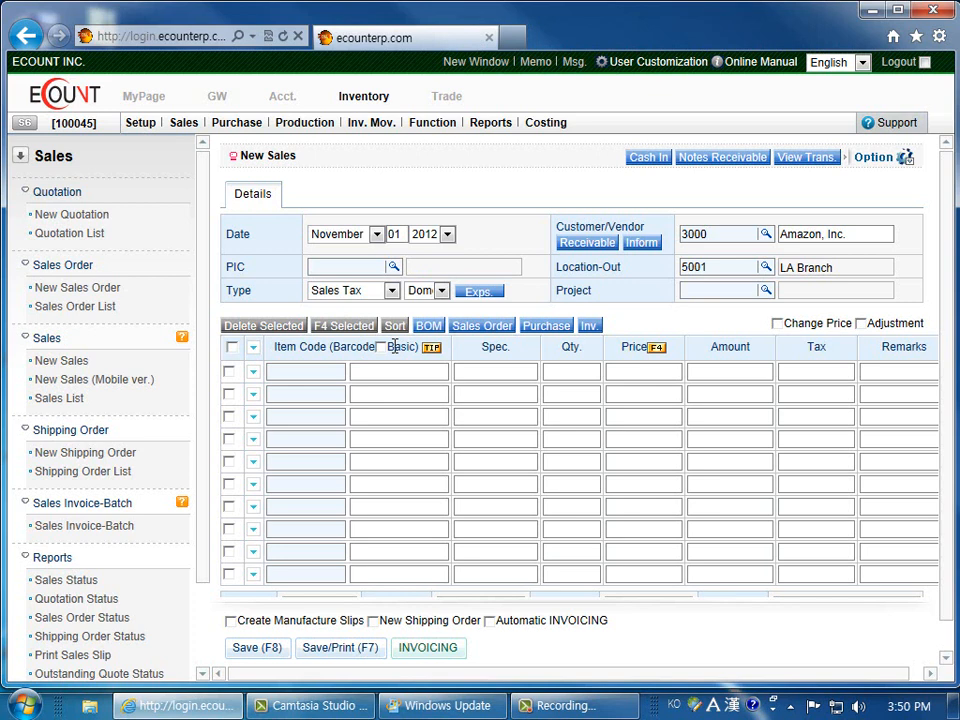
# Step: Enter item A0001 (Mobile Phone - Lux) with quantity 50 on the first slip line
pyautogui.write('a0001')
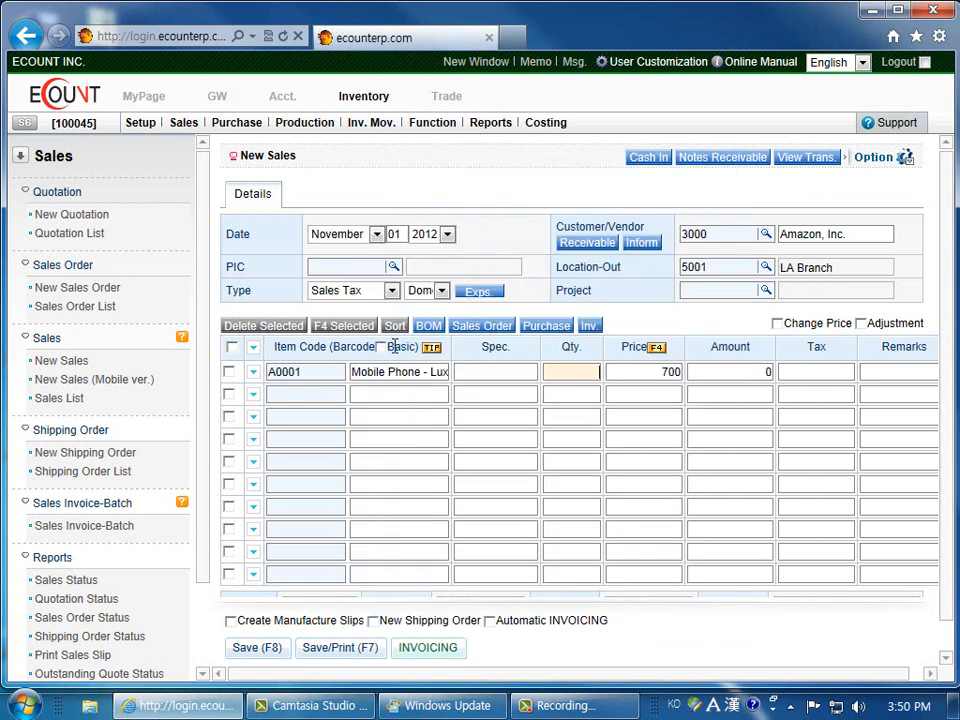
pyautogui.write('50')
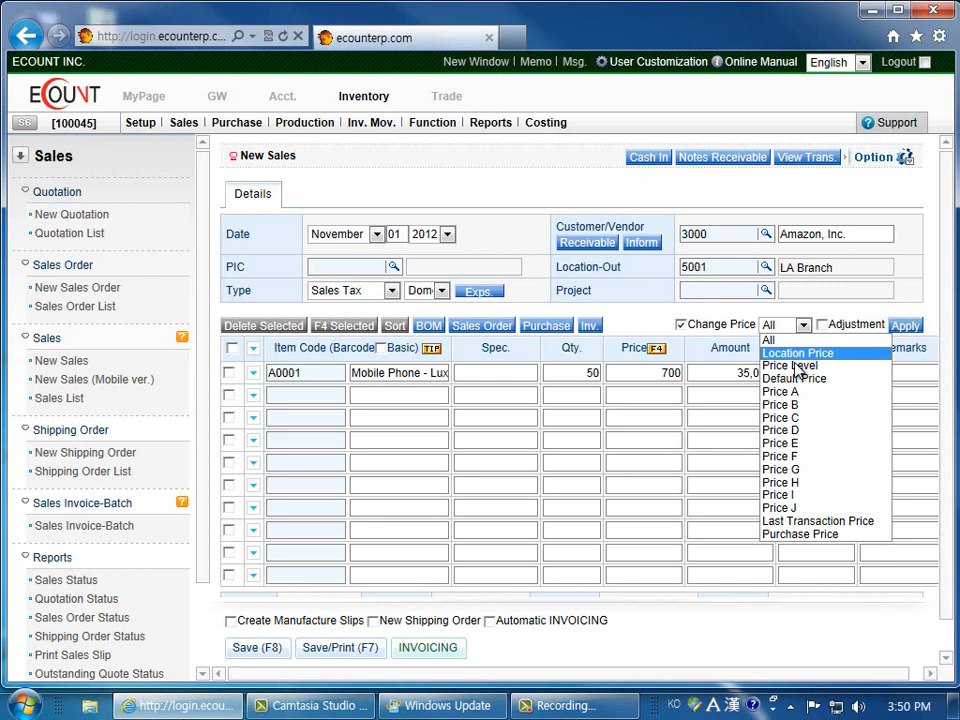
# Step: Apply a 5-amount price adjustment to the A0001 line, making the price 705
pyautogui.click(767, 339)
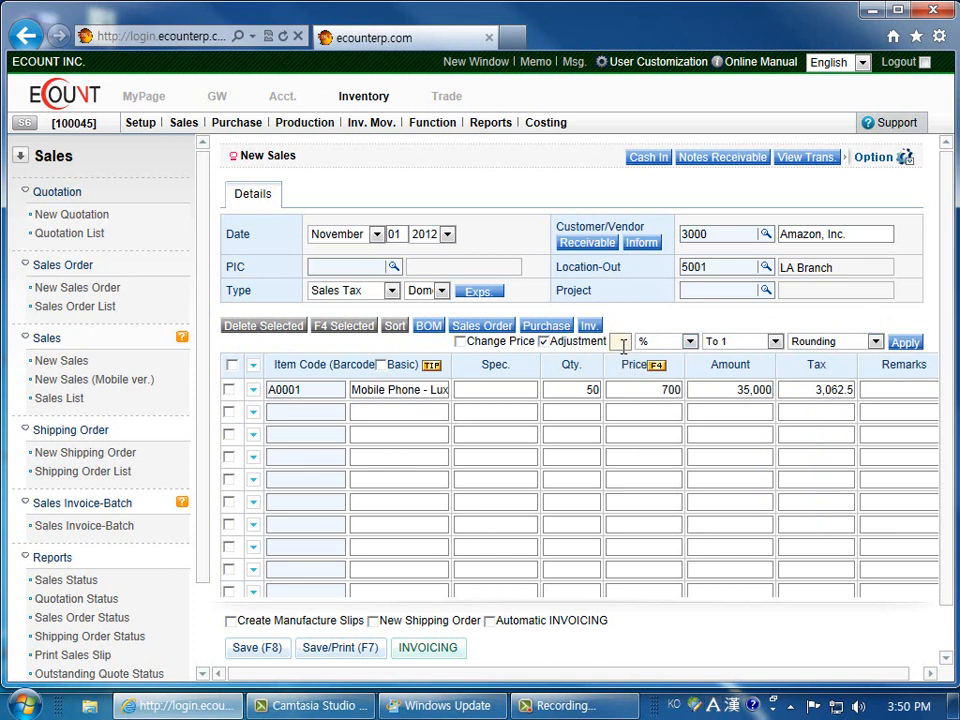
pyautogui.write('5')
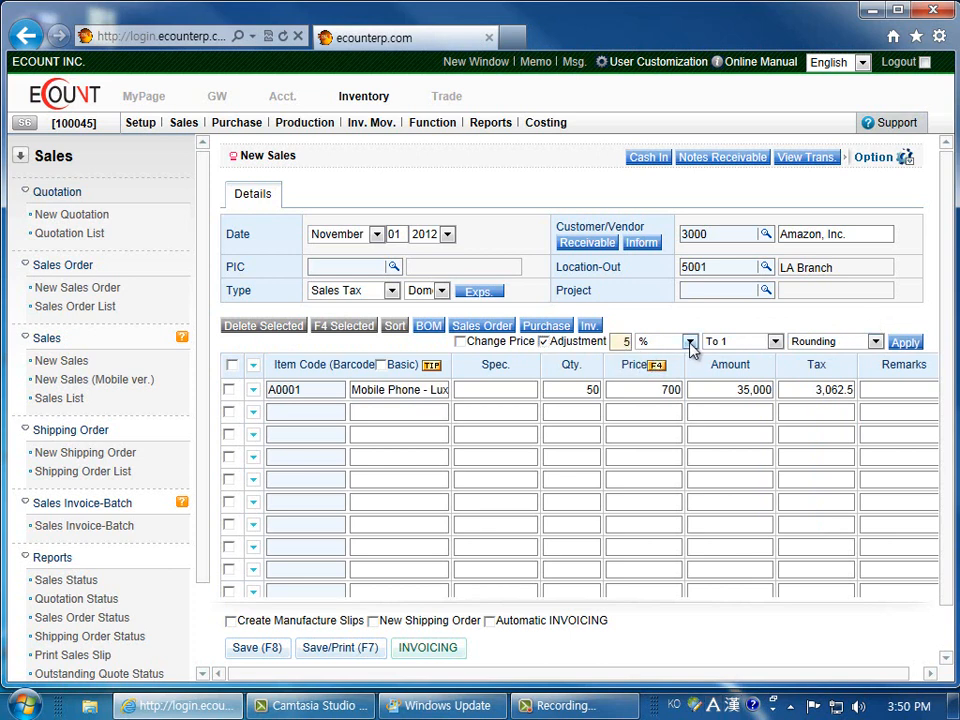
pyautogui.click(690, 341)
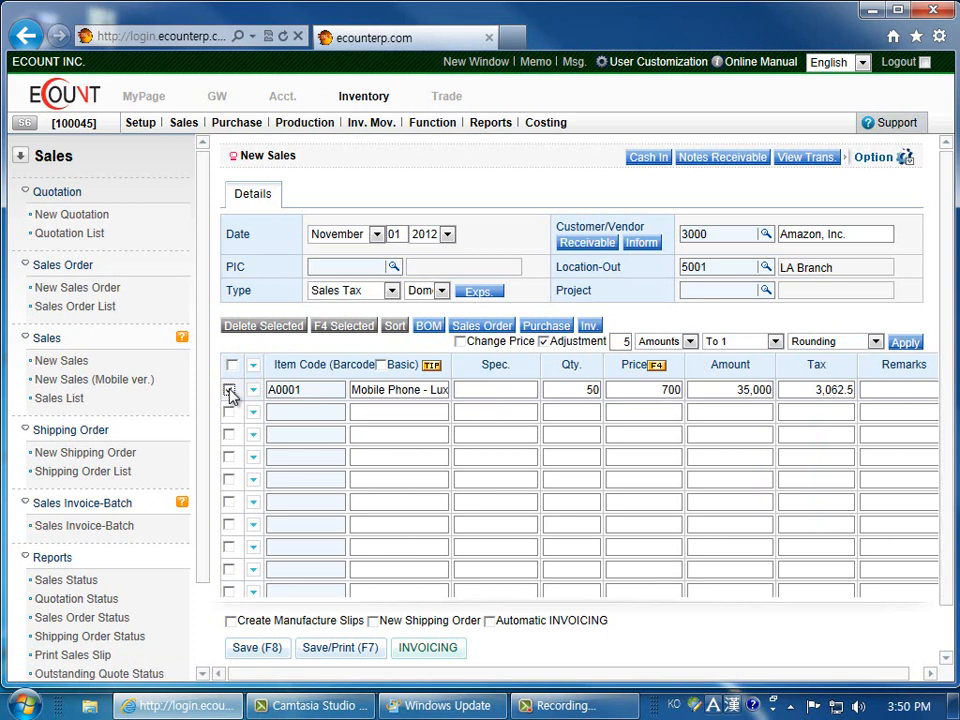
pyautogui.click(229, 389)
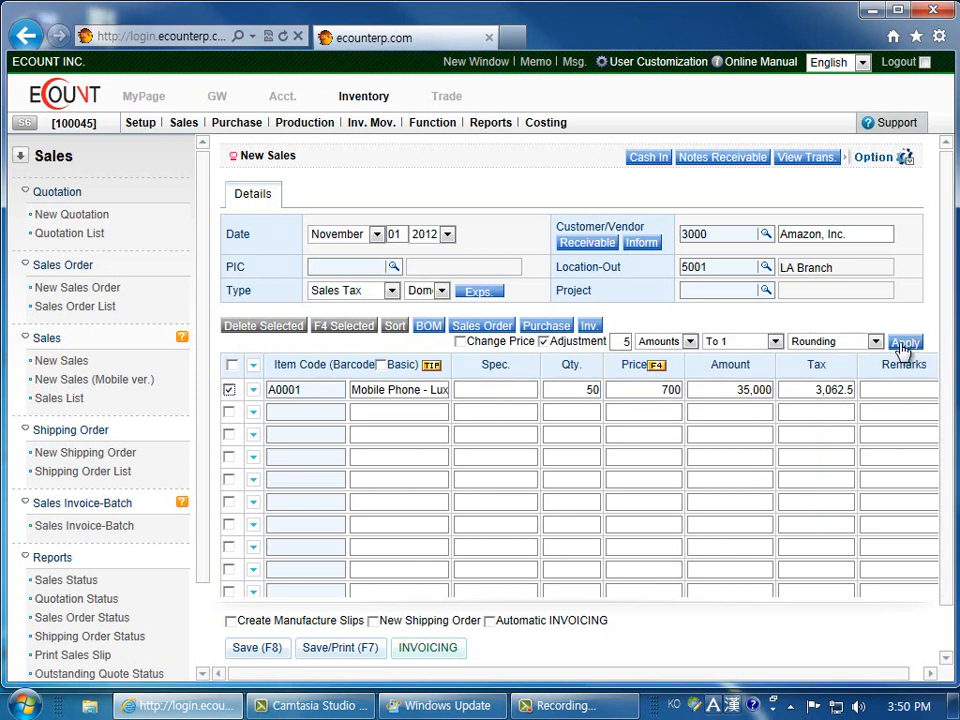
pyautogui.click(904, 341)
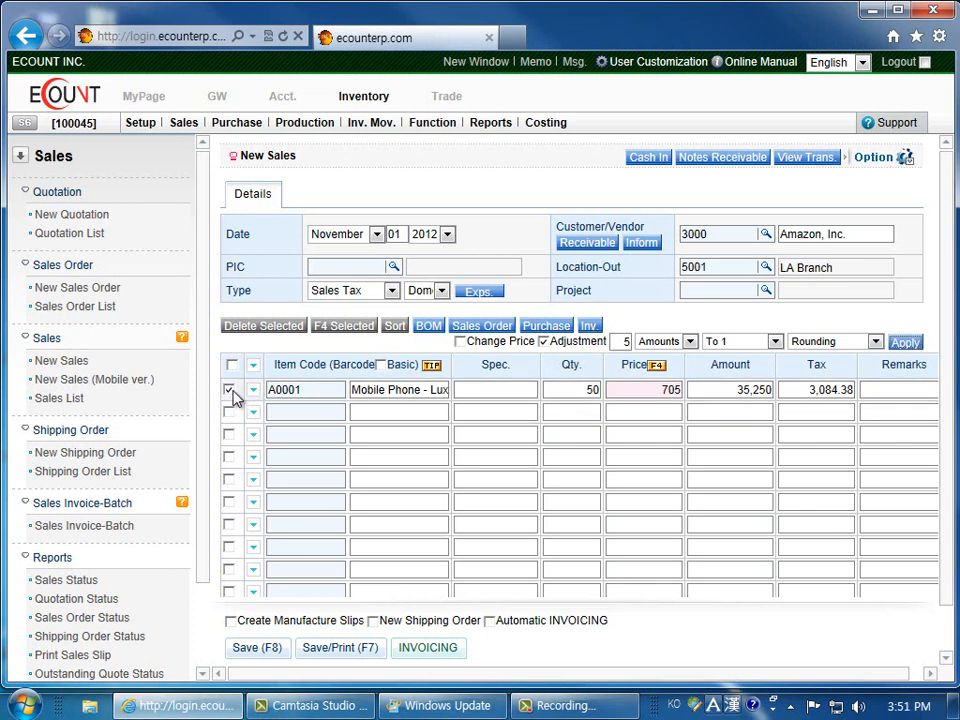
pyautogui.click(253, 389)
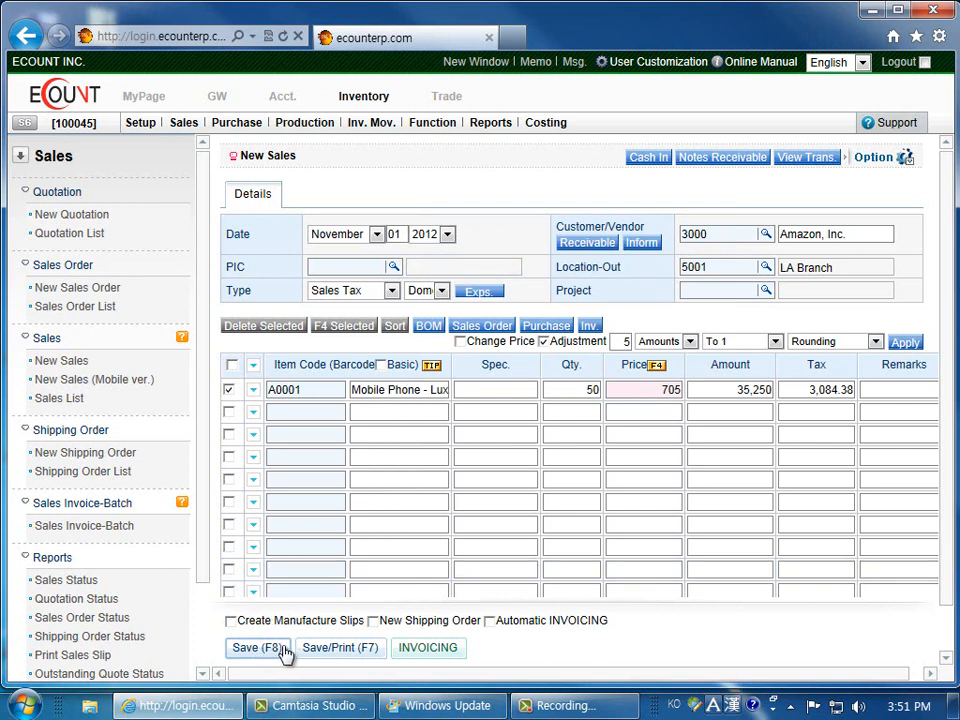
# Step: Save the slip with Save/Print (F7) and open its printable invoice
pyautogui.click(257, 648)
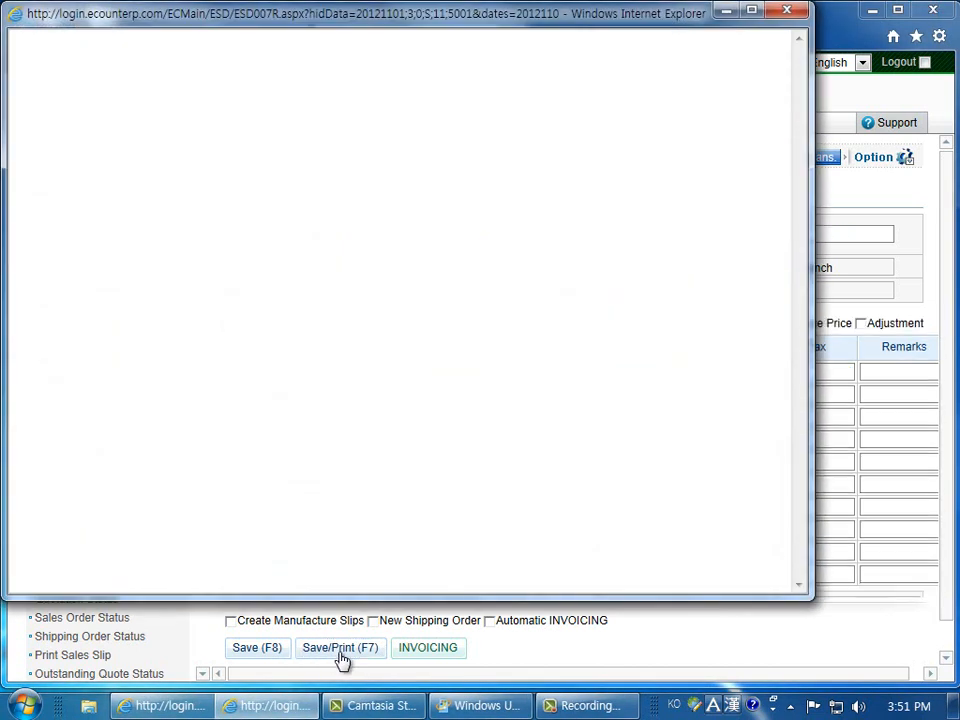
pyautogui.click(339, 647)
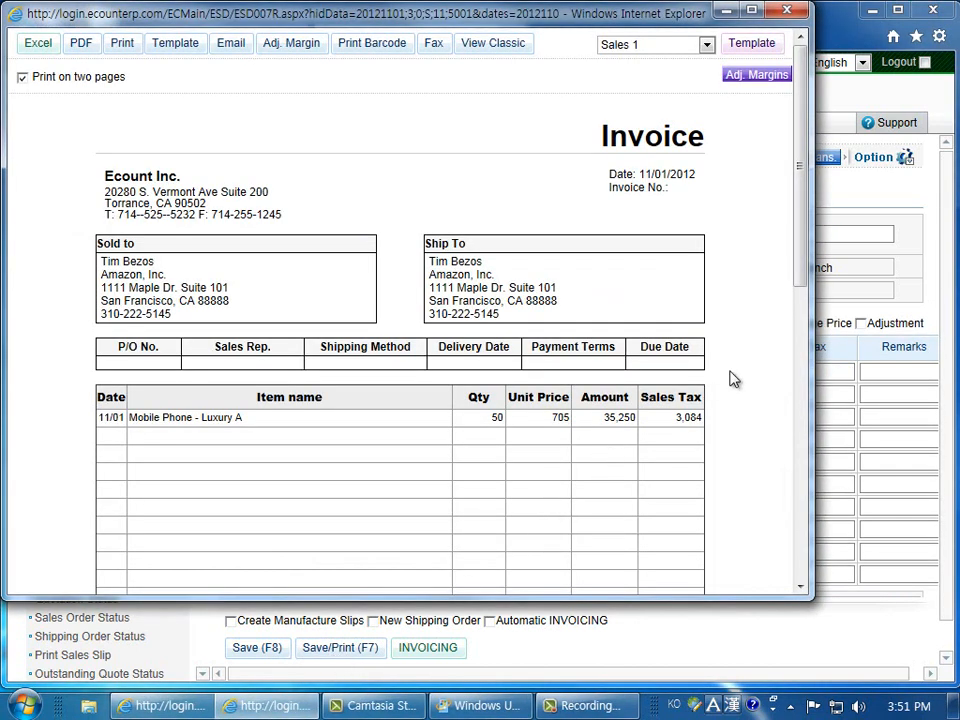
pyautogui.moveTo(331, 429)
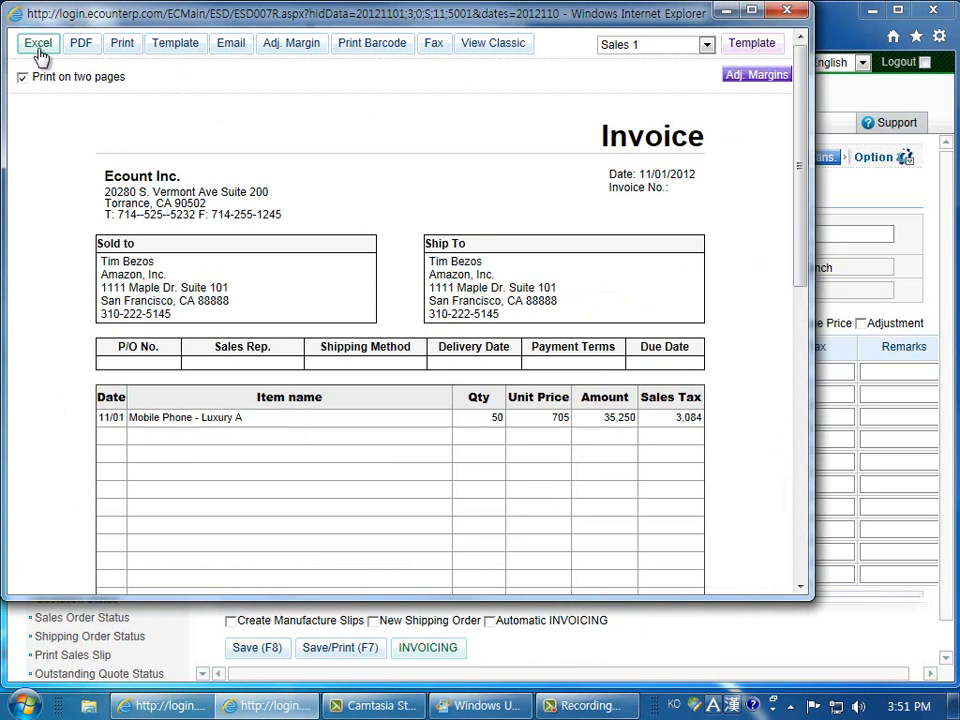
pyautogui.moveTo(45, 114)
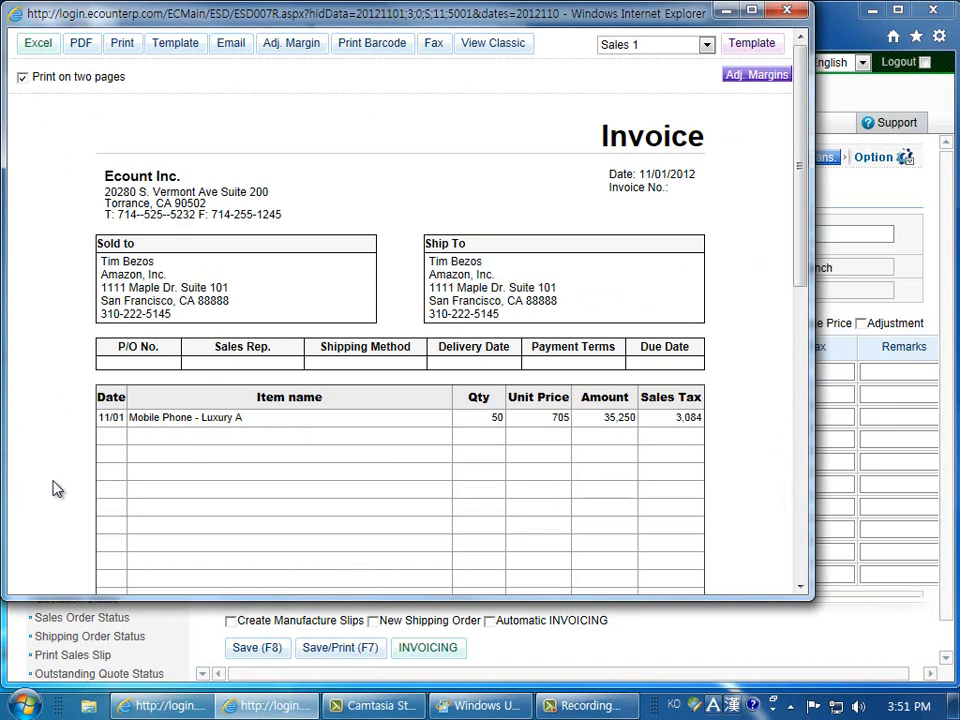
pyautogui.moveTo(750, 249)
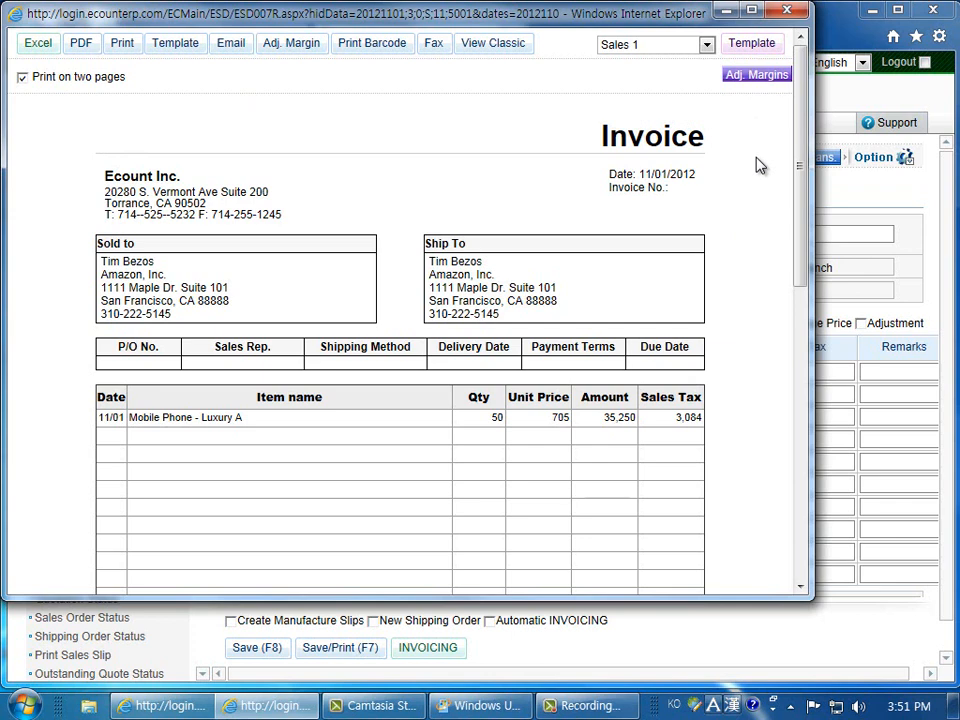
pyautogui.moveTo(98, 192)
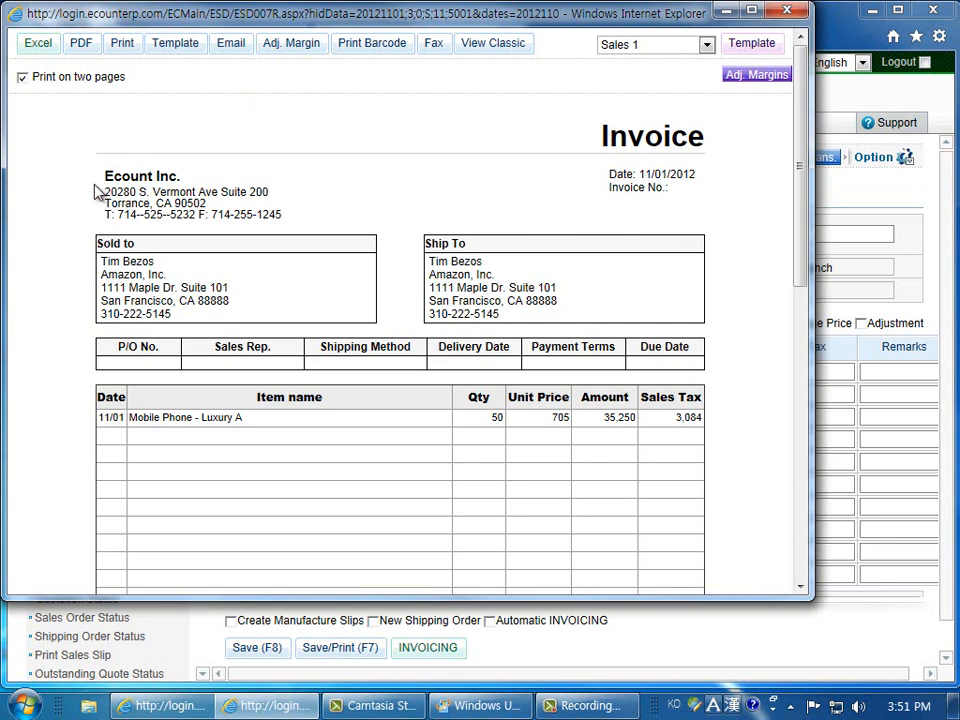